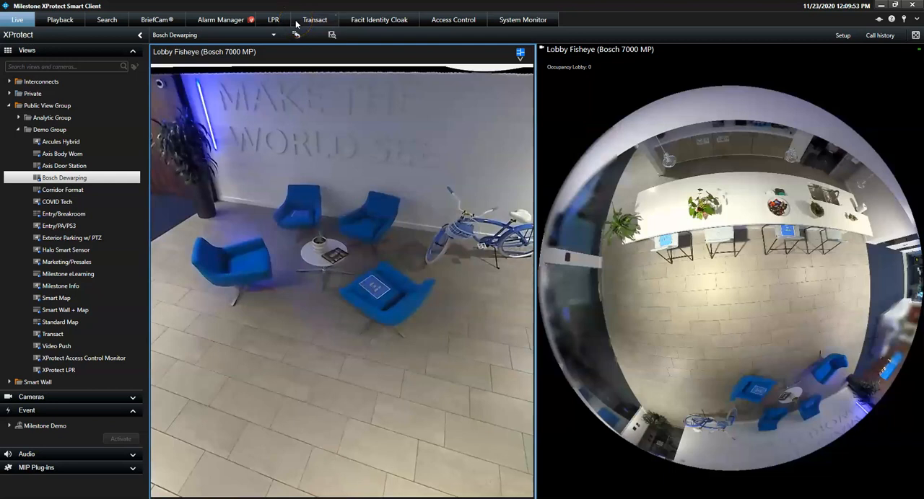
{"action": "mouse_move", "coordinate": [692, 130]}
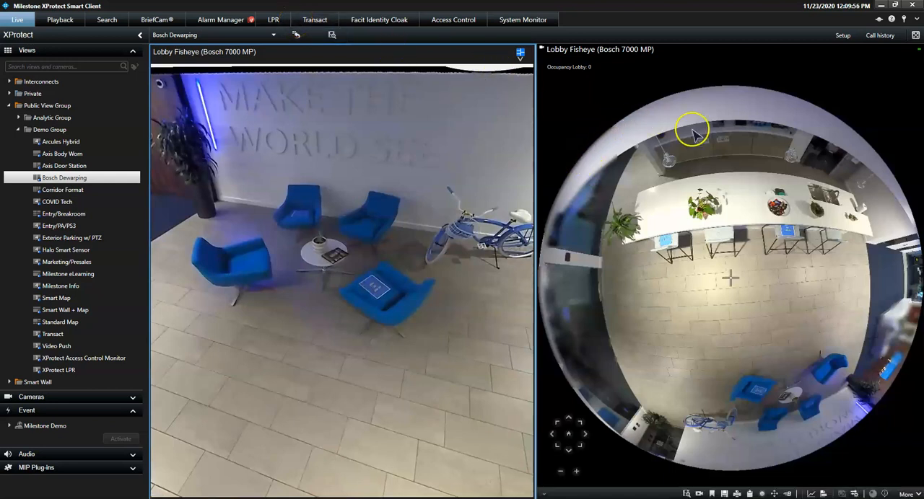
{"action": "mouse_move", "coordinate": [566, 270]}
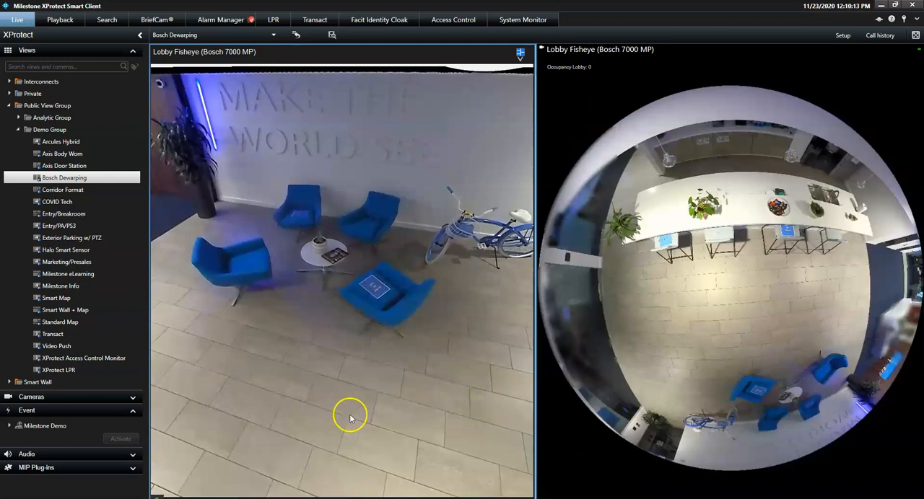
{"action": "mouse_move", "coordinate": [240, 438]}
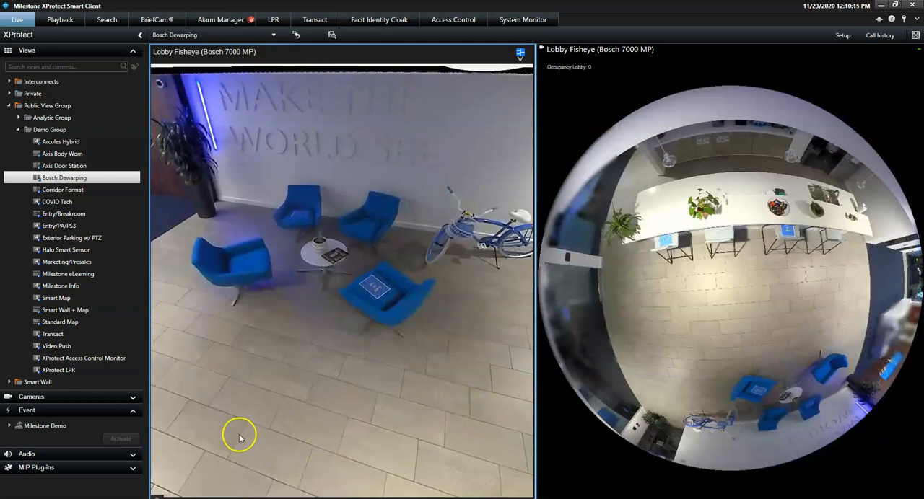
{"action": "mouse_move", "coordinate": [232, 434]}
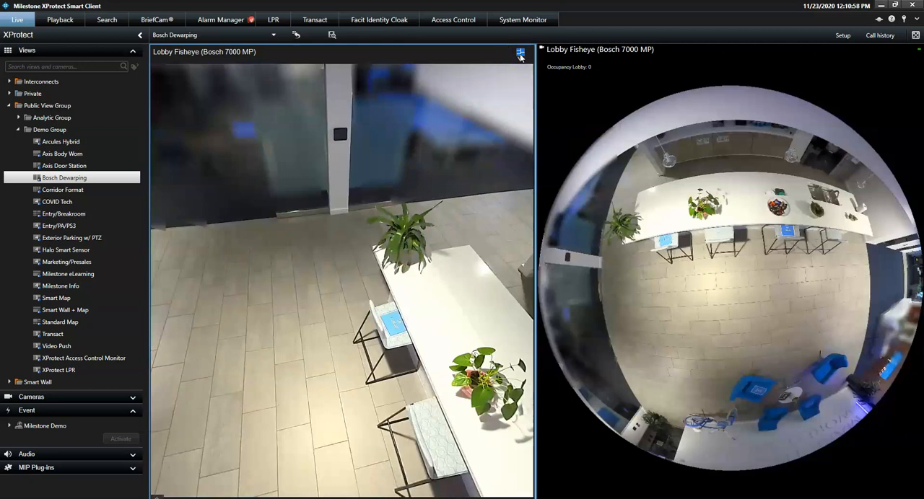
Switch the dewarped Lobby Fisheye tile to the quad four-view dewarping layout.
{"action": "left_click", "coordinate": [520, 53]}
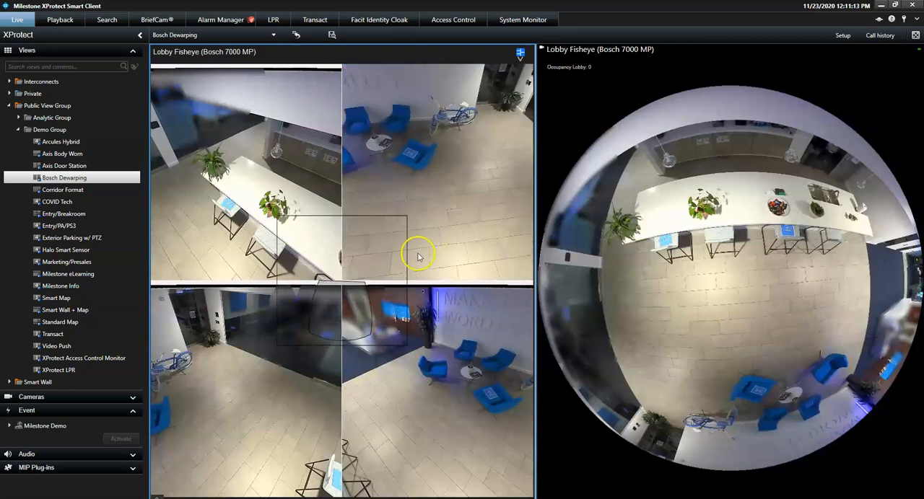
{"action": "mouse_move", "coordinate": [318, 387]}
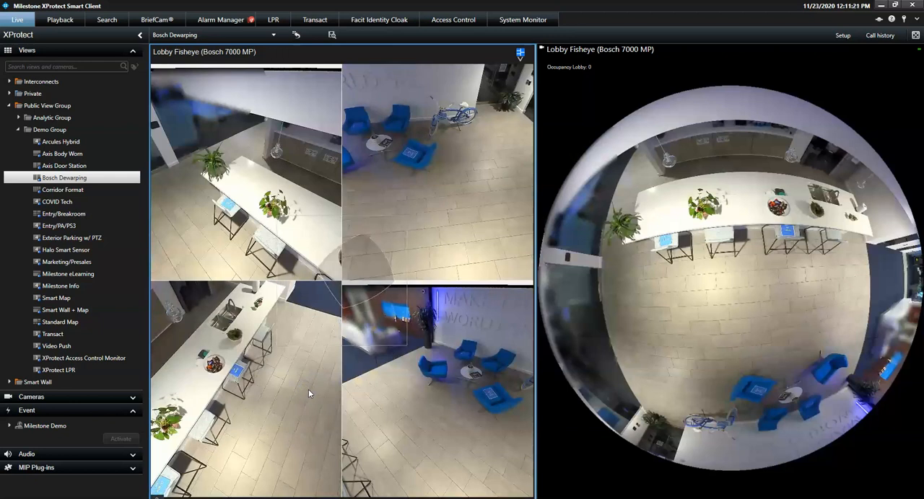
{"action": "mouse_move", "coordinate": [355, 415]}
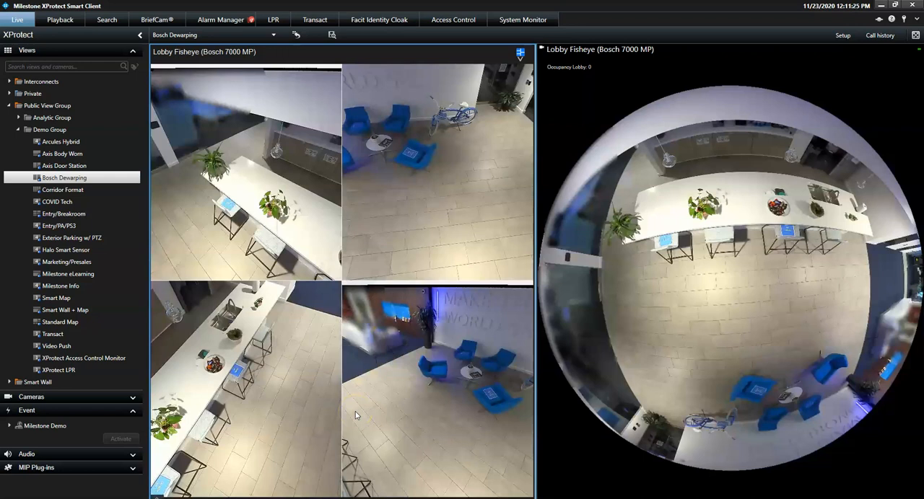
Change the Lobby Fisheye tile's dewarping layout from quad to the 360° panorama strip.
{"action": "left_click", "coordinate": [520, 53]}
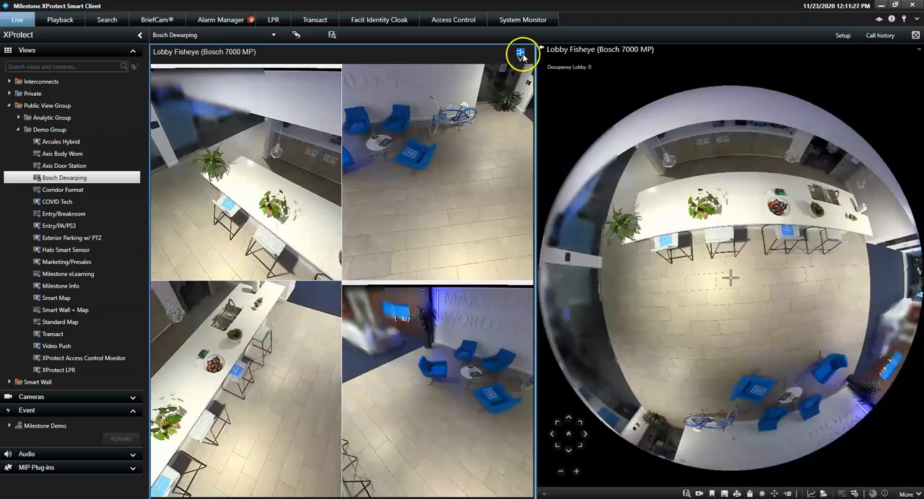
{"action": "left_click", "coordinate": [520, 52]}
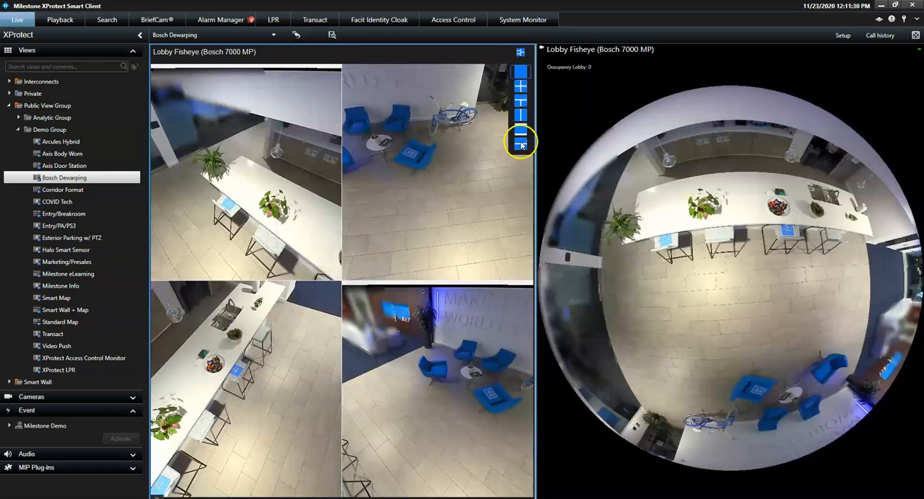
{"action": "left_click", "coordinate": [520, 140]}
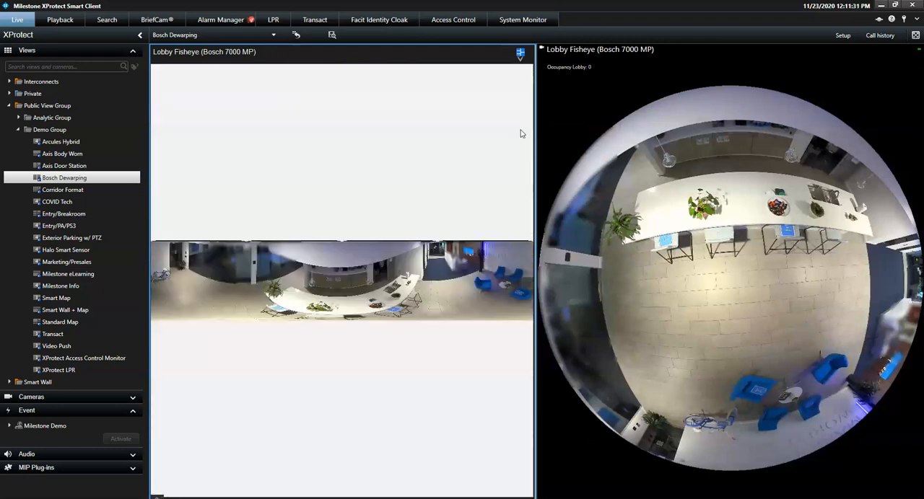
{"action": "left_click", "coordinate": [340, 285]}
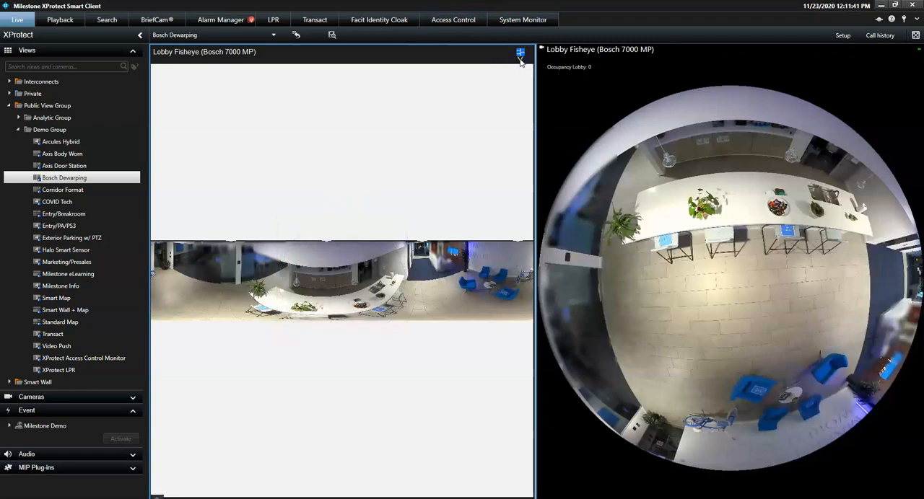
{"action": "left_click", "coordinate": [519, 54]}
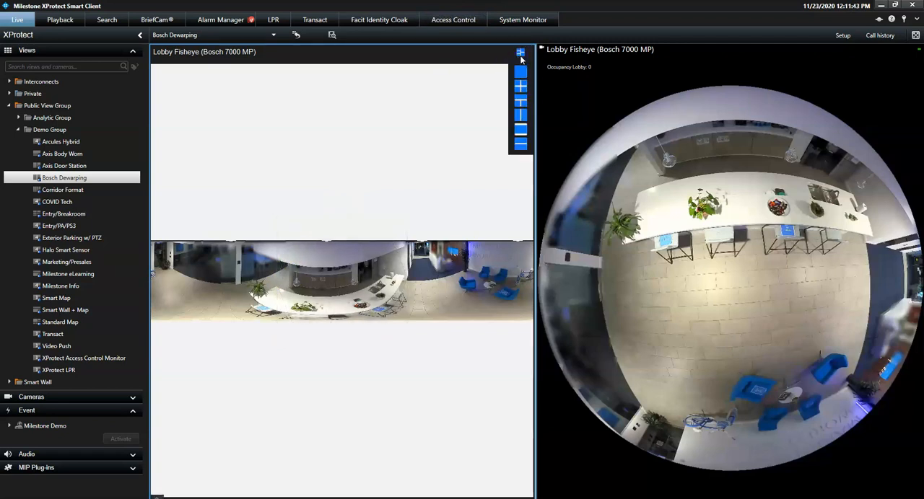